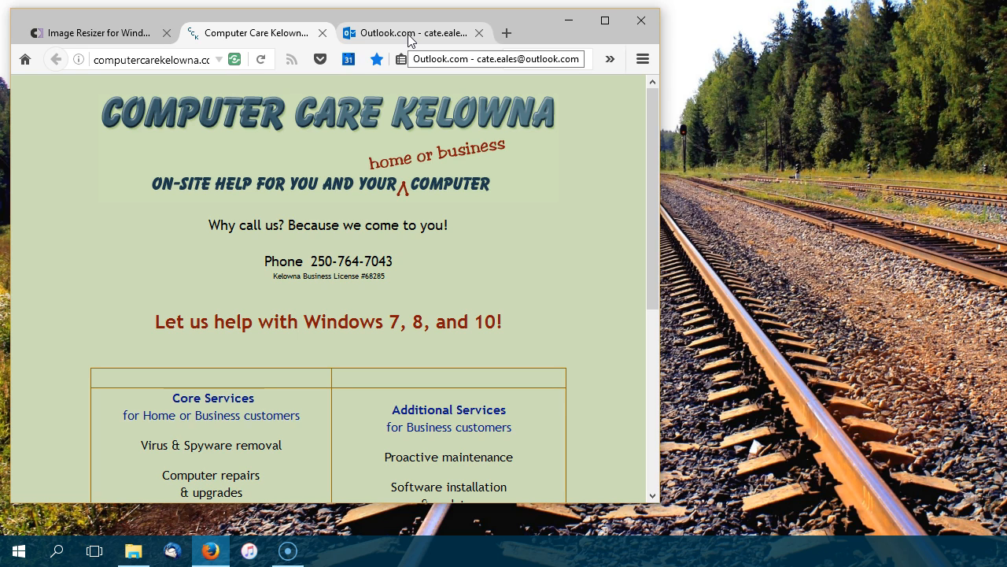
Check the empty Outlook.com inbox before returning to the Image Resizer project page
click(410, 33)
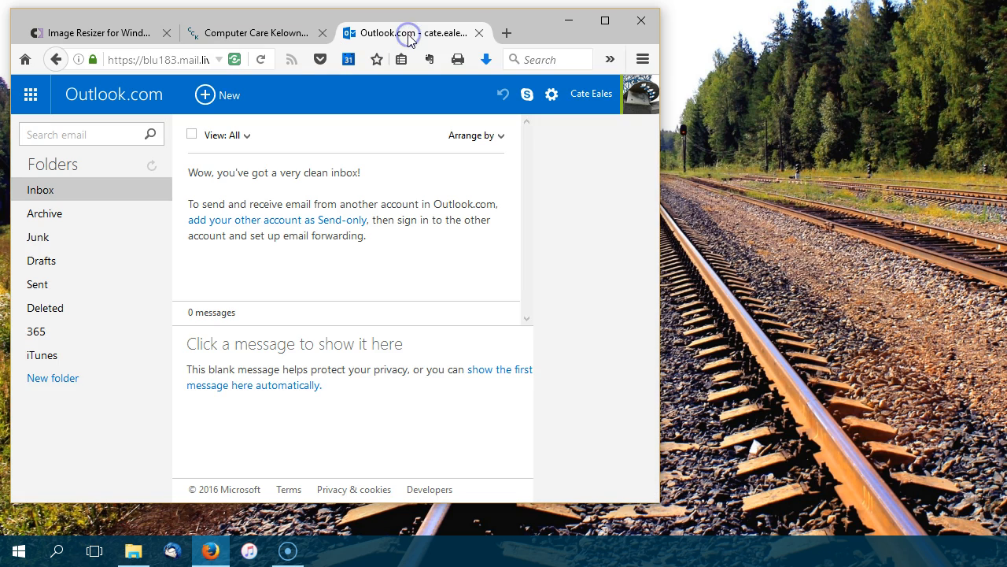
mouse_move(192, 135)
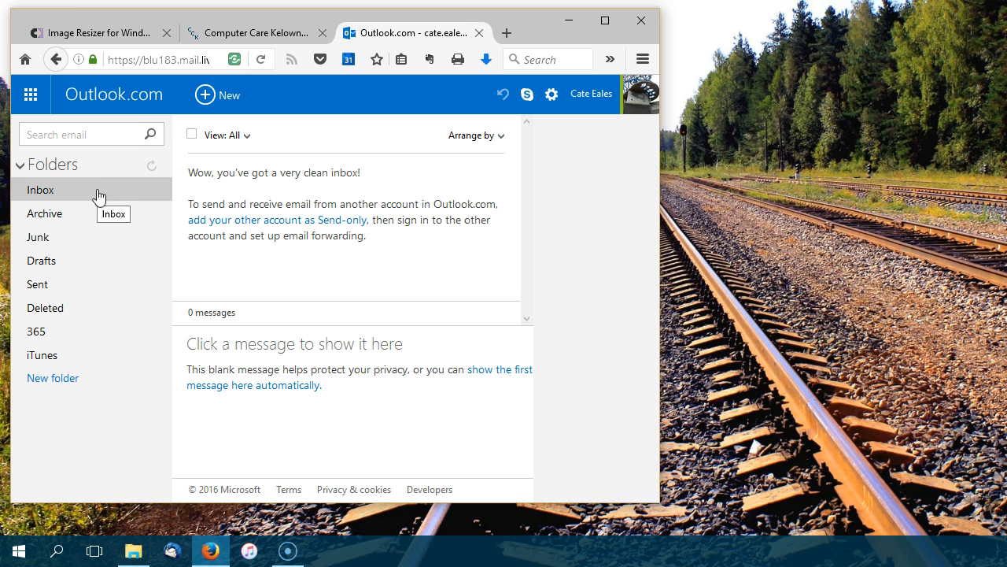
click(94, 33)
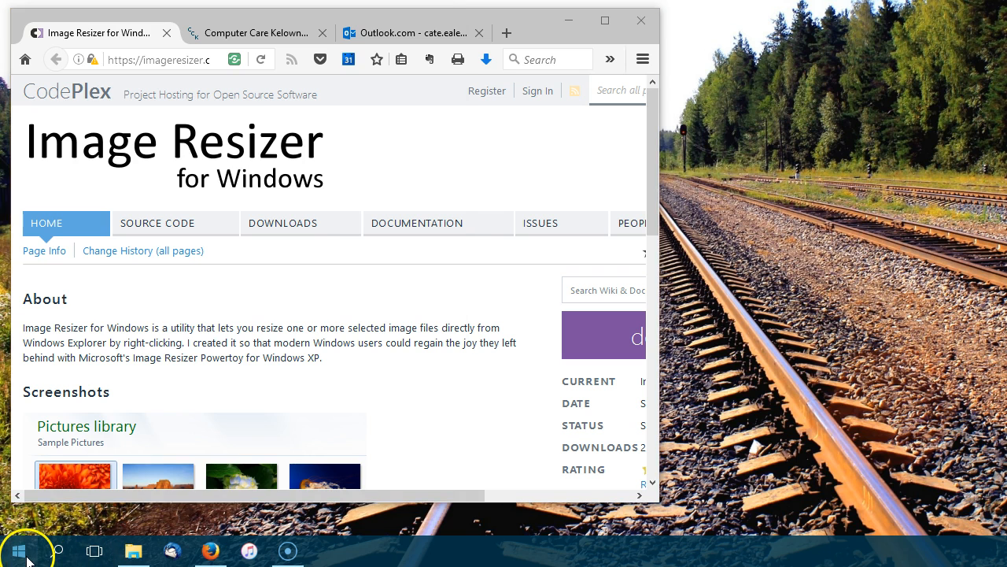
Bring up the 16demo folder in File Explorer and select photo DSCN2718
click(19, 551)
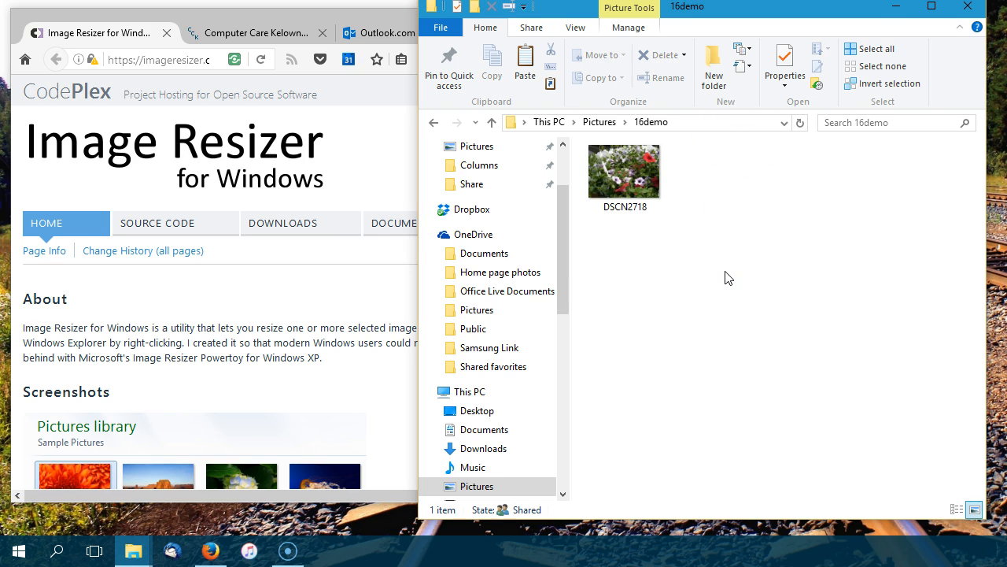
click(623, 170)
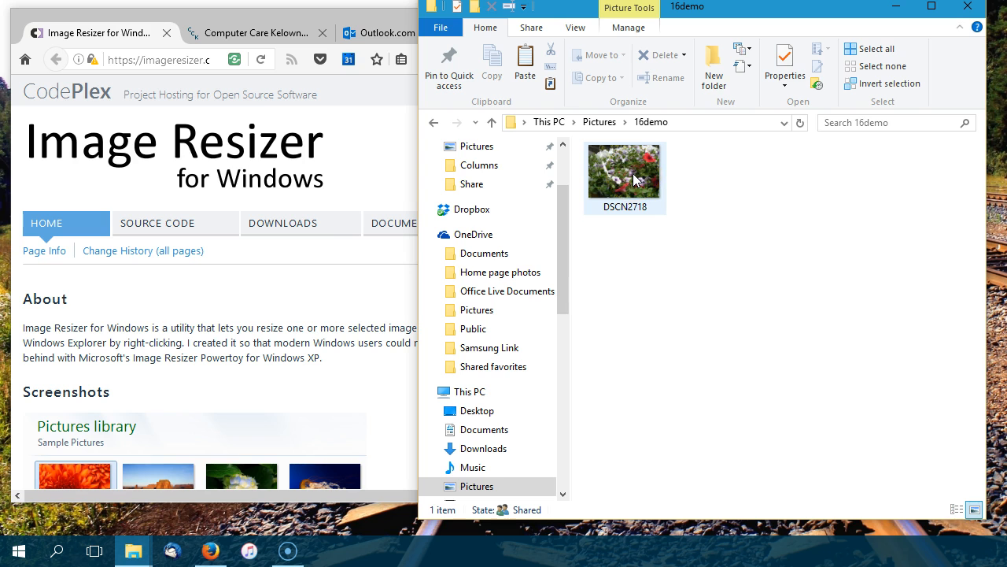
click(623, 170)
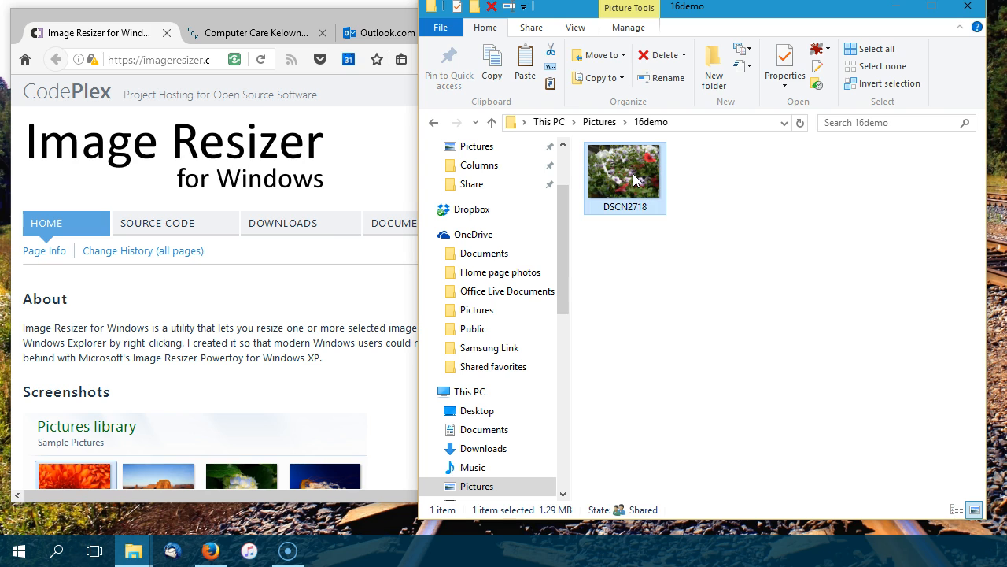
Check DSCN2718's properties (1.29 MB) and cancel without changes
right_click(623, 176)
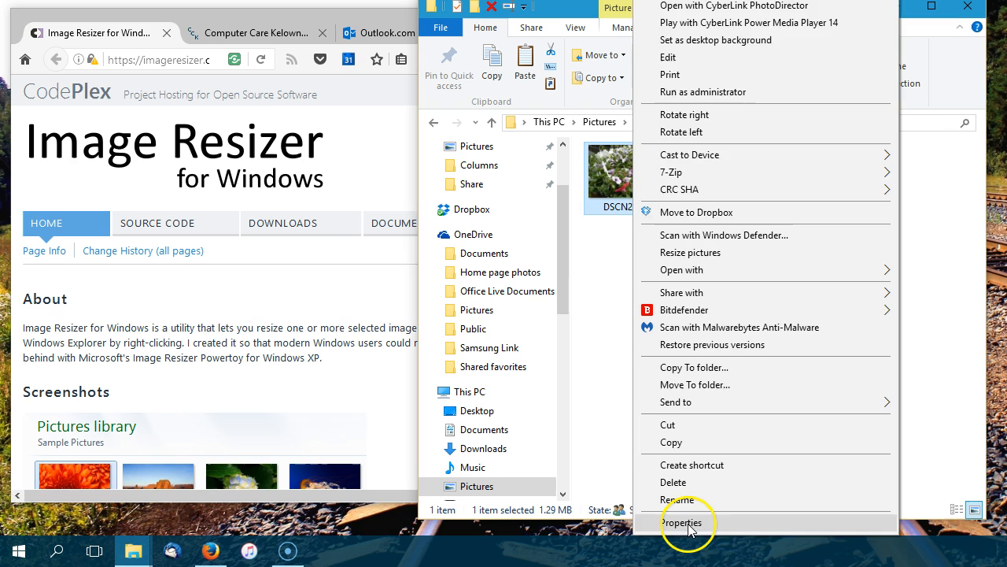
click(682, 522)
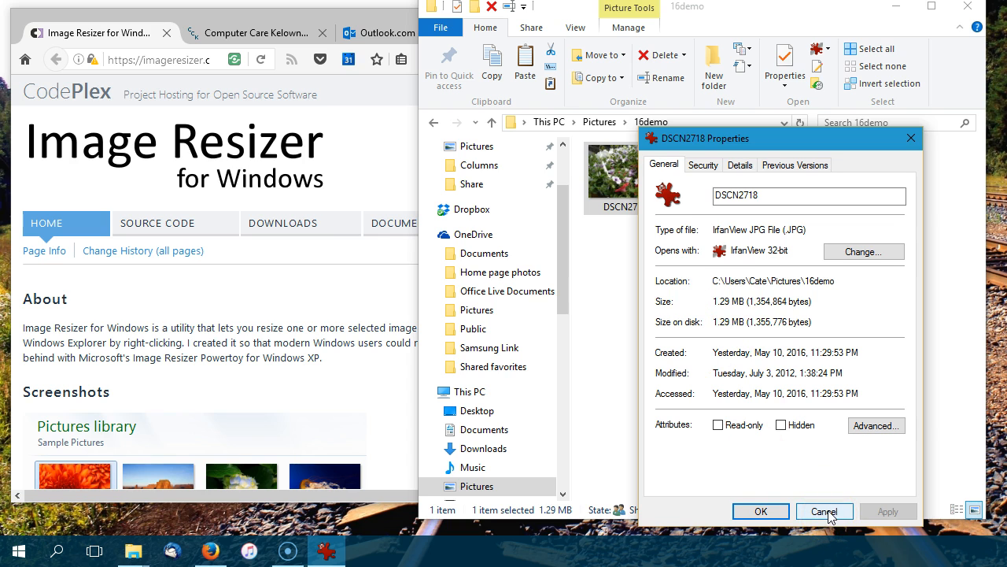
click(824, 510)
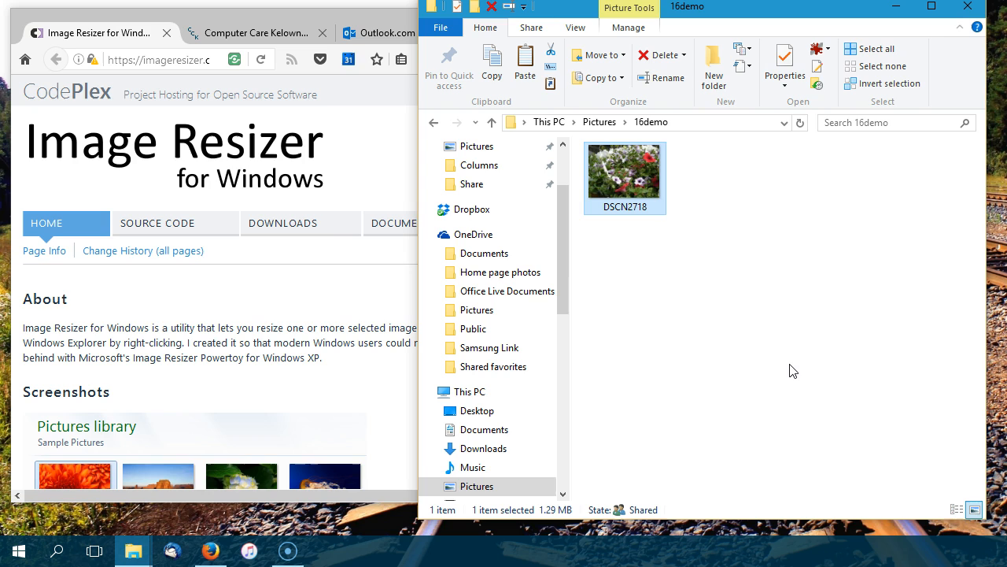
click(784, 365)
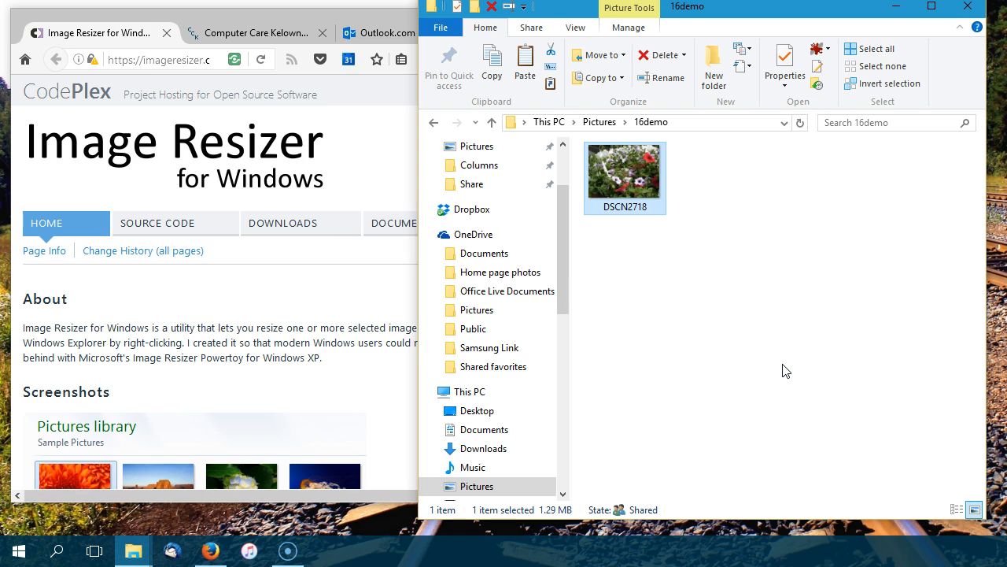
mouse_move(606, 185)
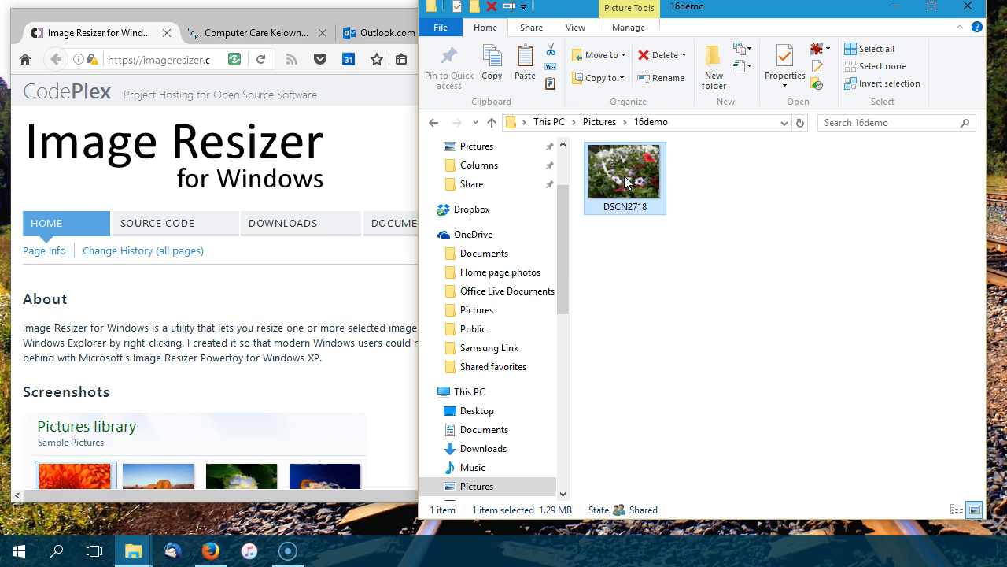
Resize DSCN2718 to a Medium copy, DSCN2718 (Medium), 1024 x 768 at 263 KB
right_click(623, 176)
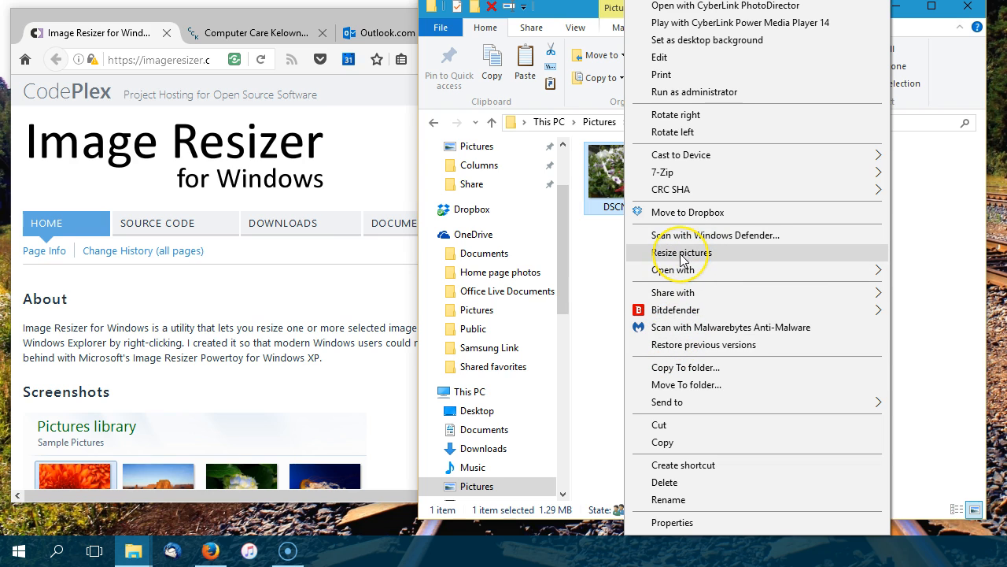
click(680, 252)
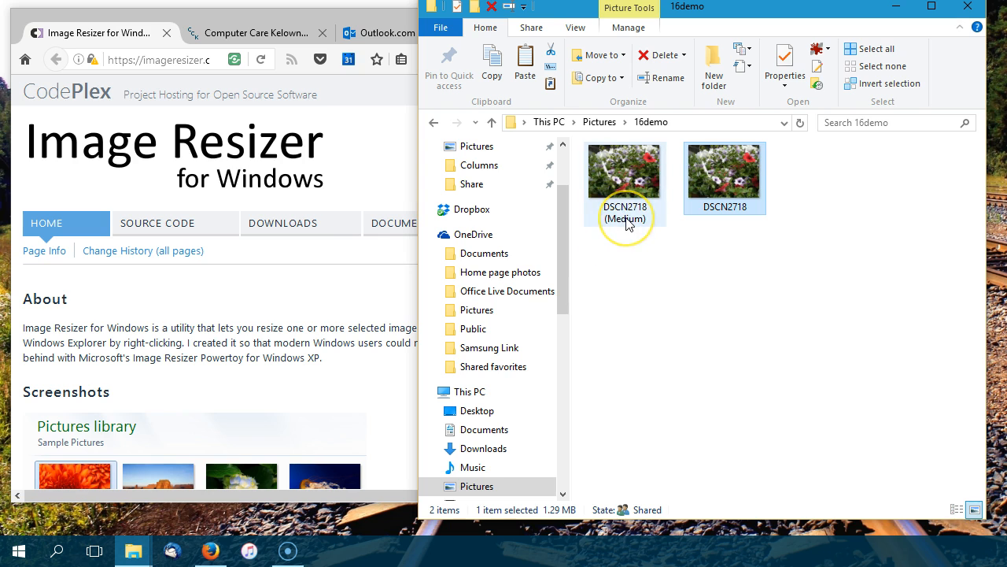
mouse_move(626, 221)
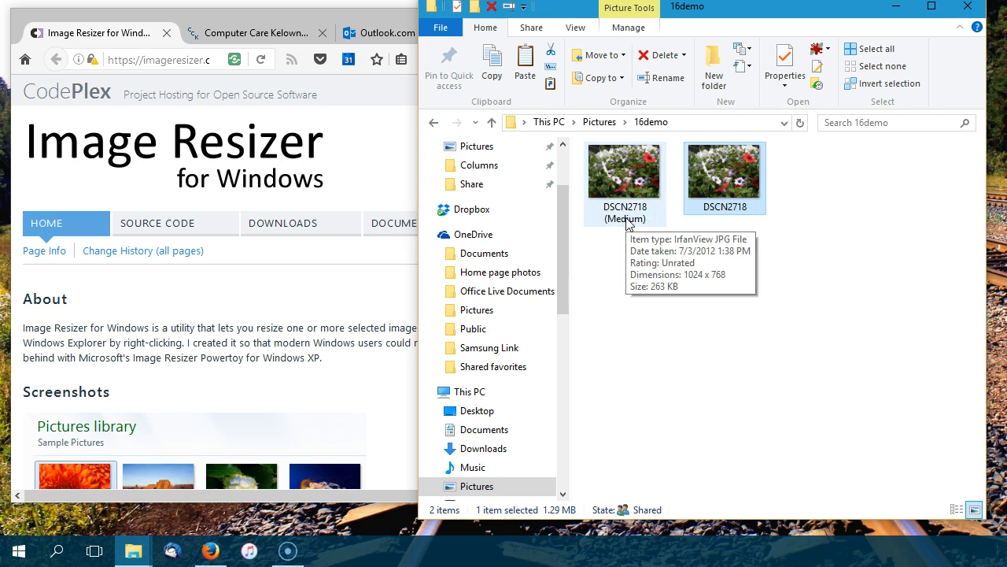
click(724, 170)
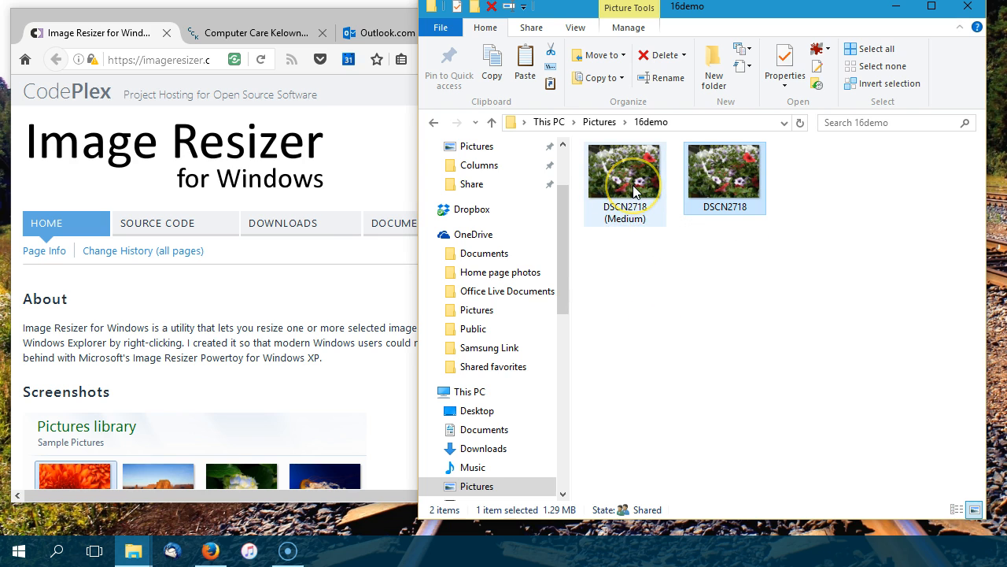
mouse_move(723, 186)
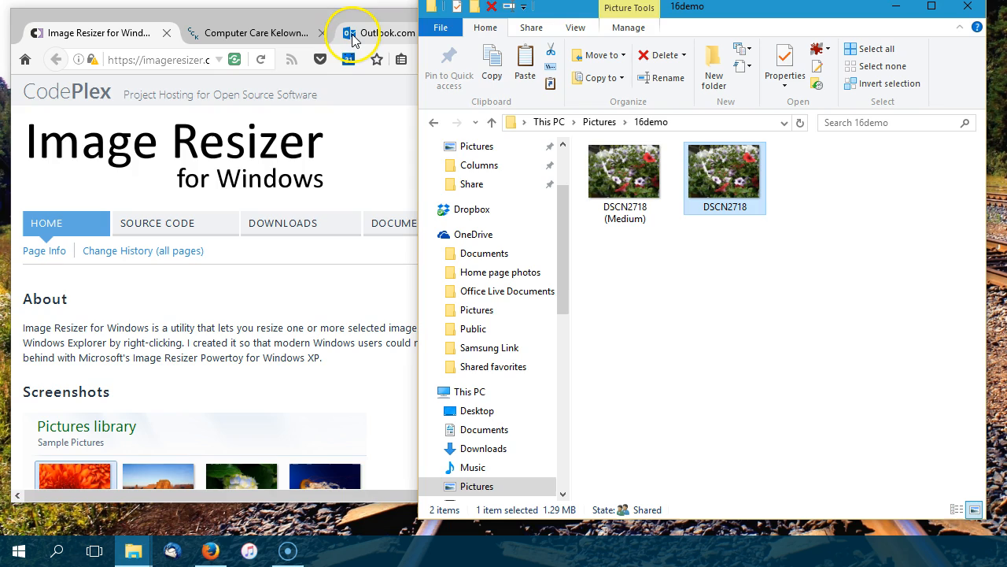
Start a new Outlook.com message addressed to the account's own address
click(380, 33)
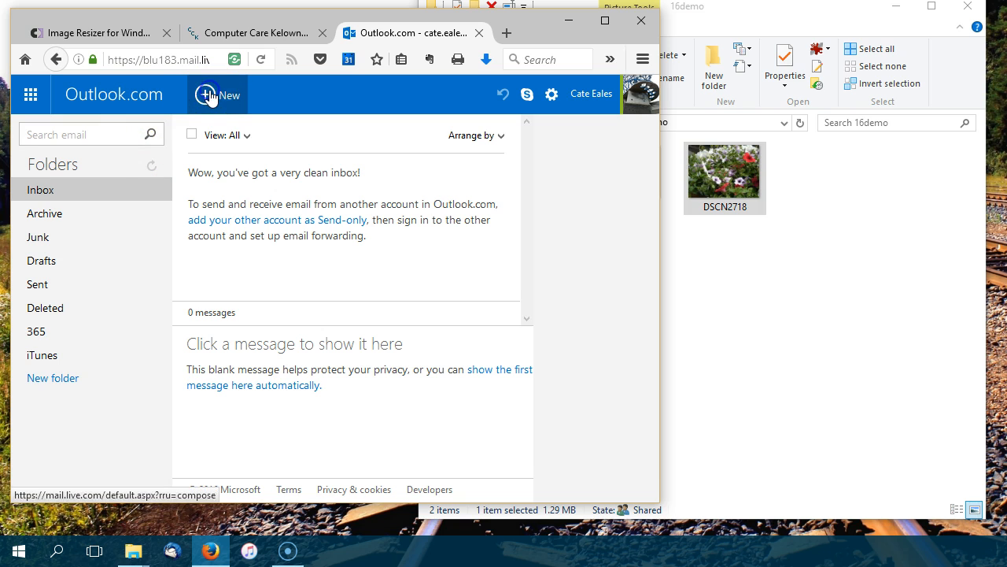
click(217, 94)
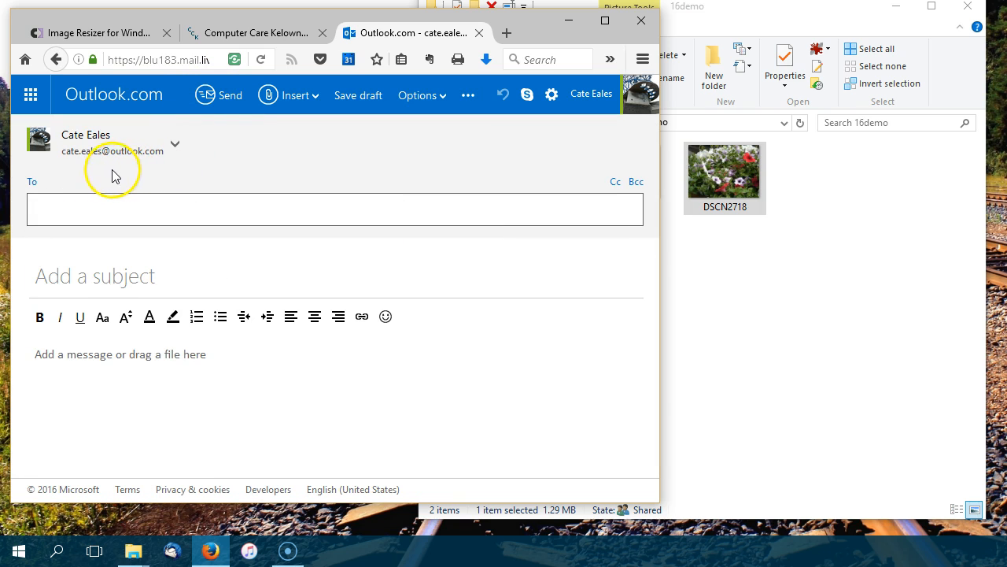
click(333, 210)
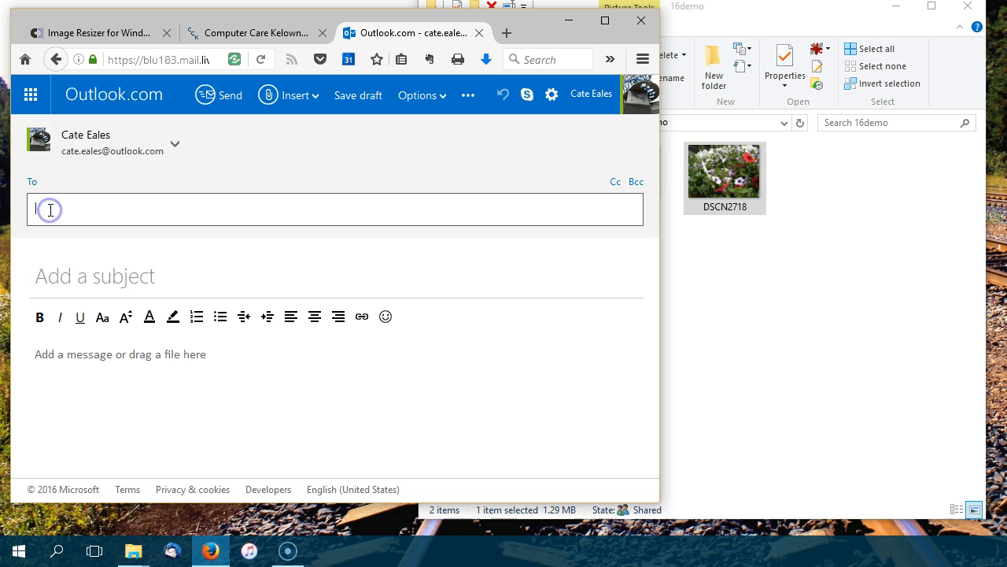
text(h)
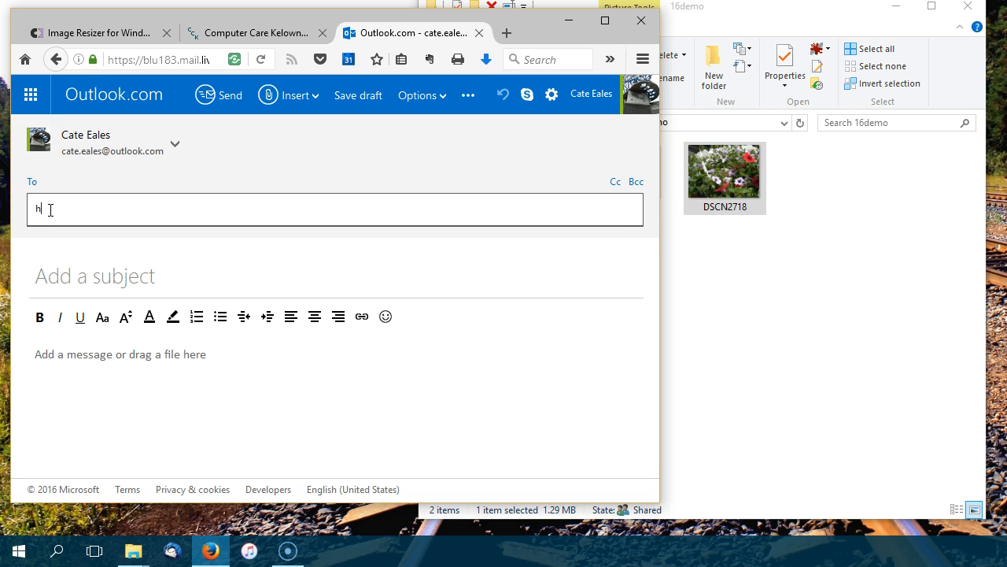
text(h)
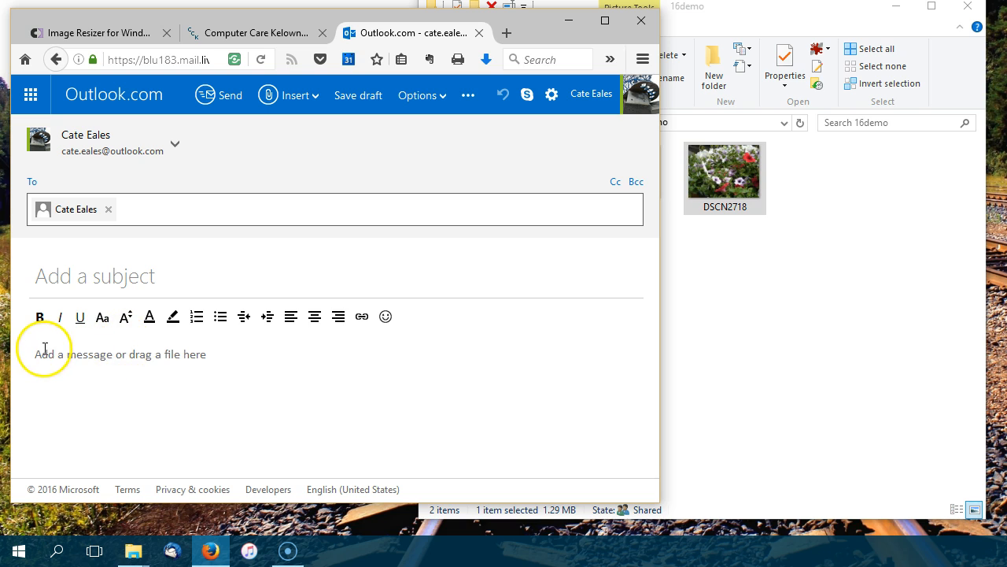
Give the message the subject 'nice shot' and body 'I like this one'
click(94, 275)
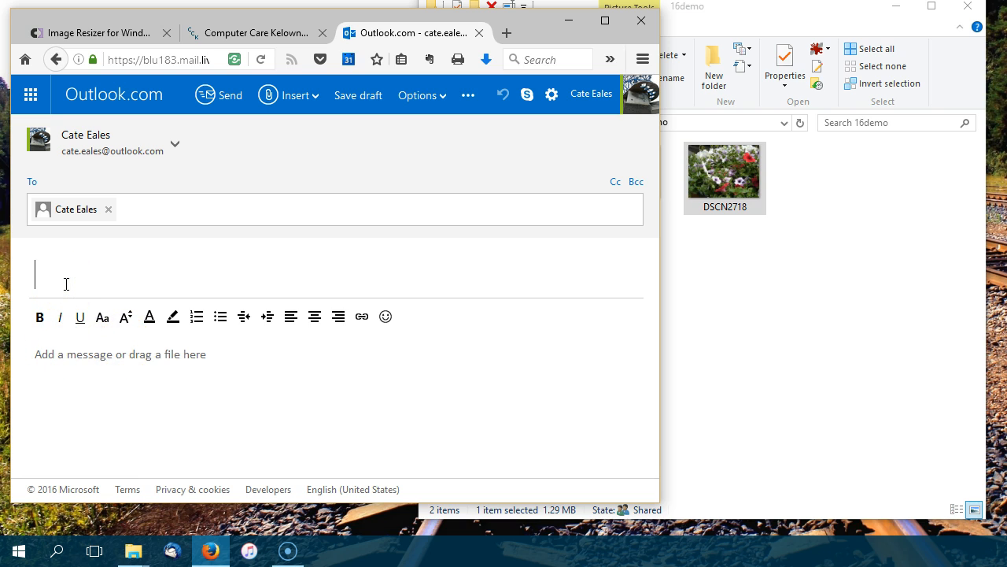
text(nice sho)
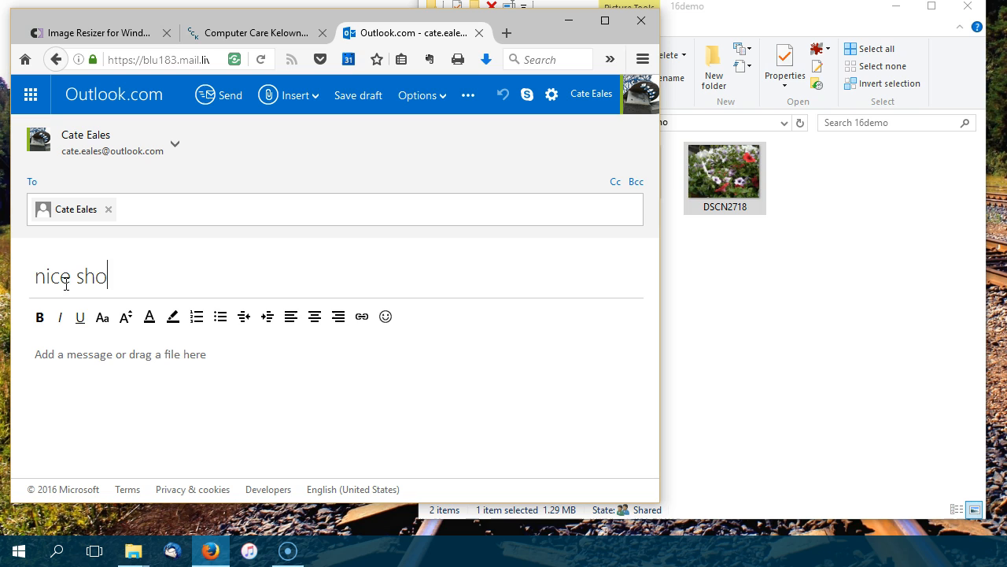
text(t)
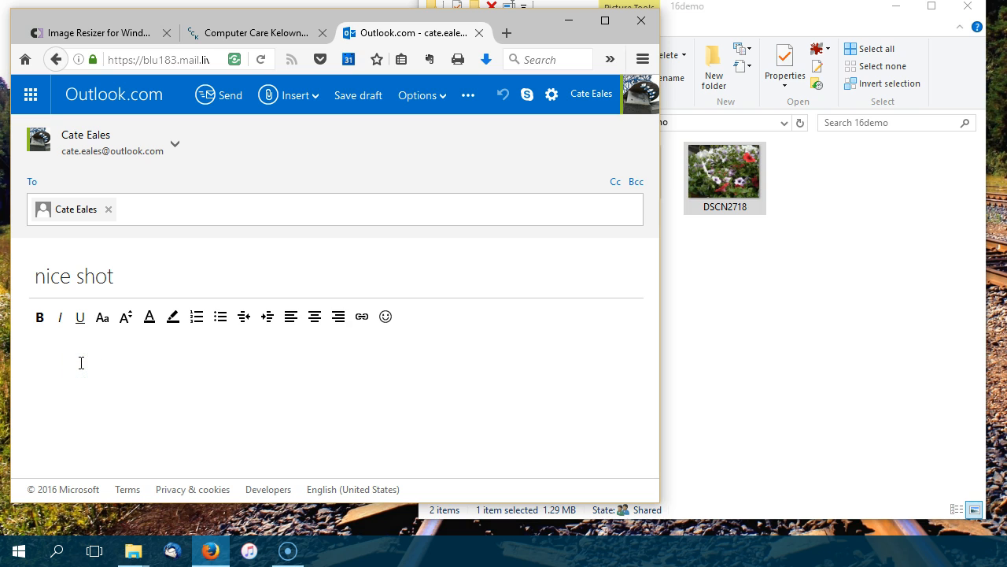
text(I like this one.)
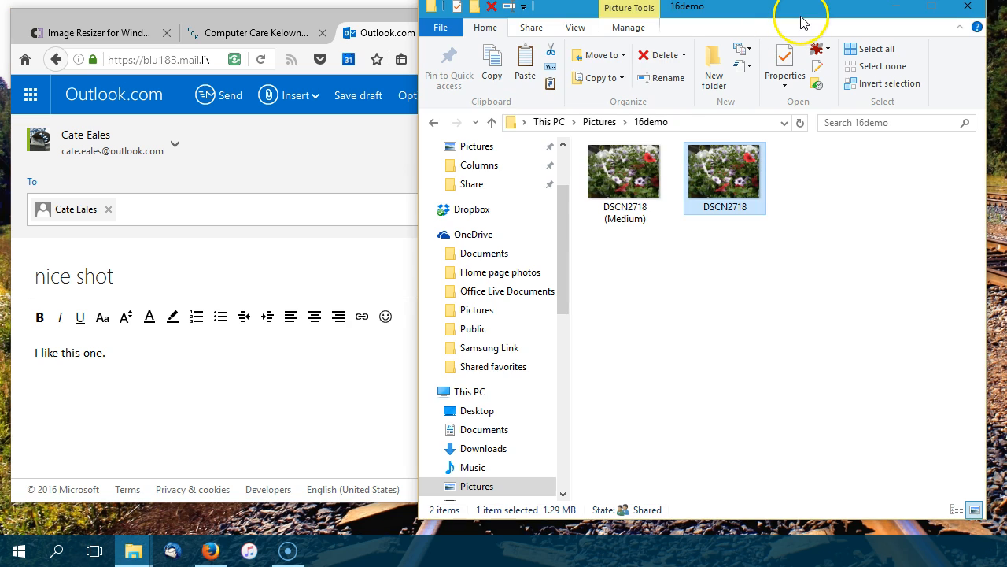
Attach DSCN2718 (Medium) to the message, finish the body 'I like this one.' and send it
click(623, 170)
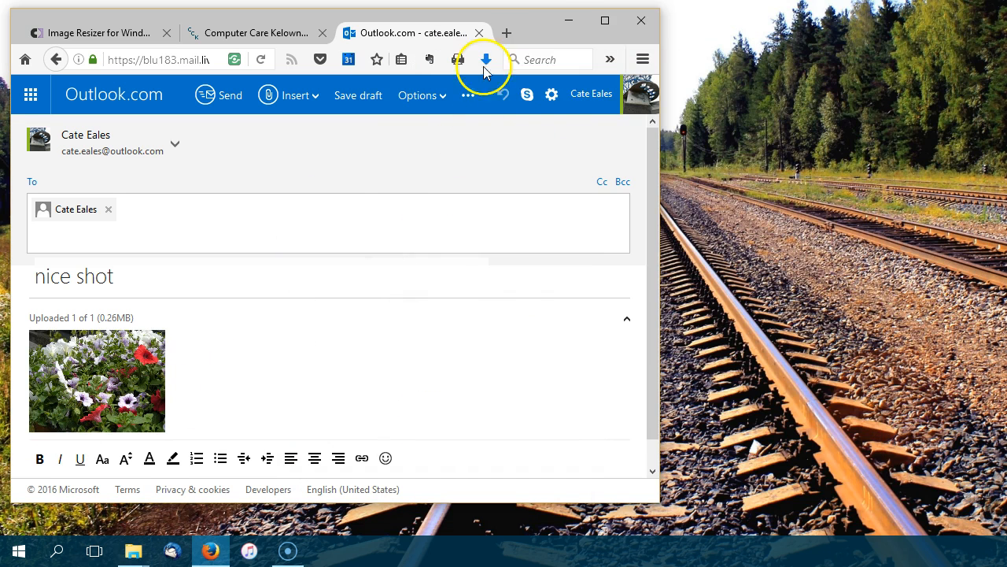
text(I like this one.)
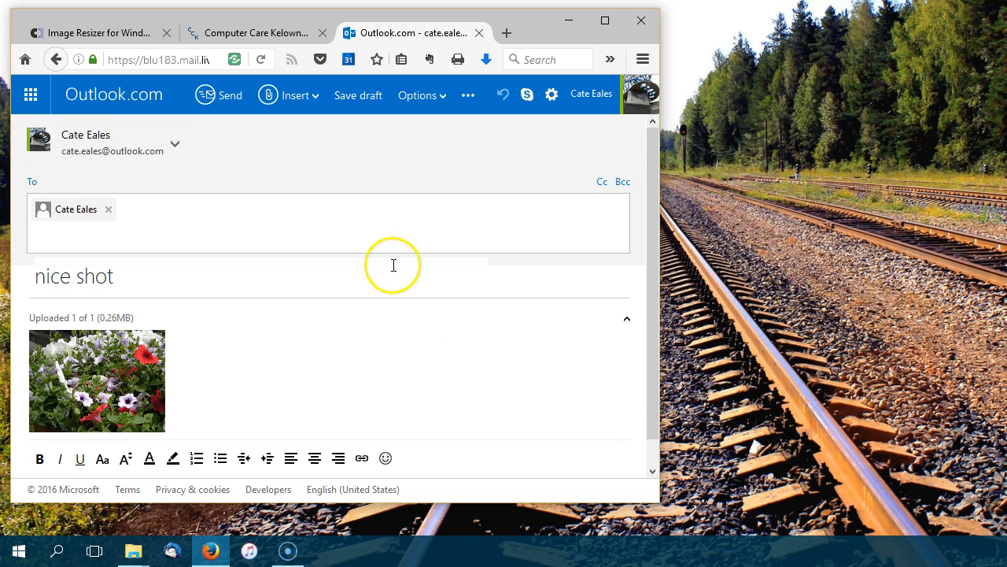
click(219, 95)
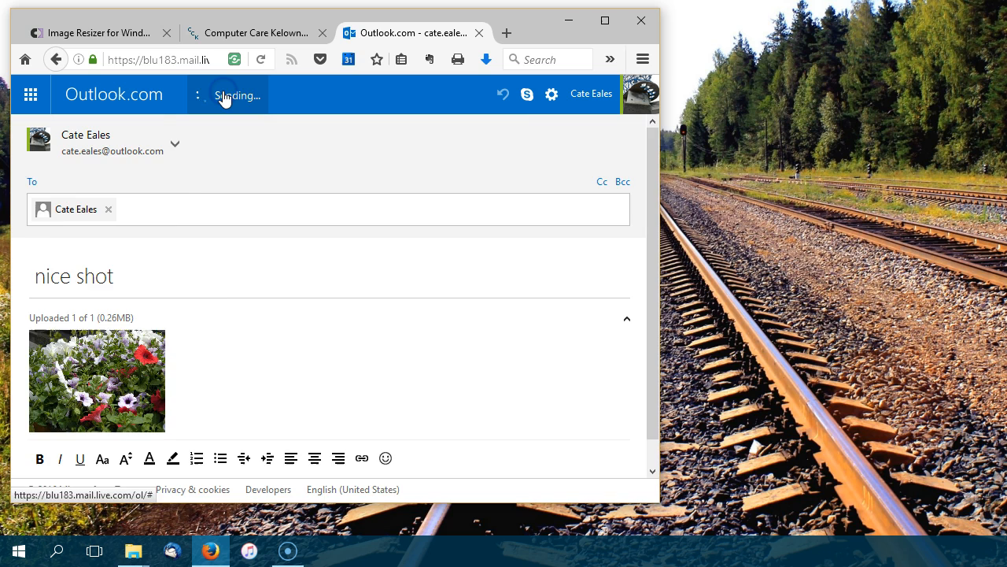
click(236, 94)
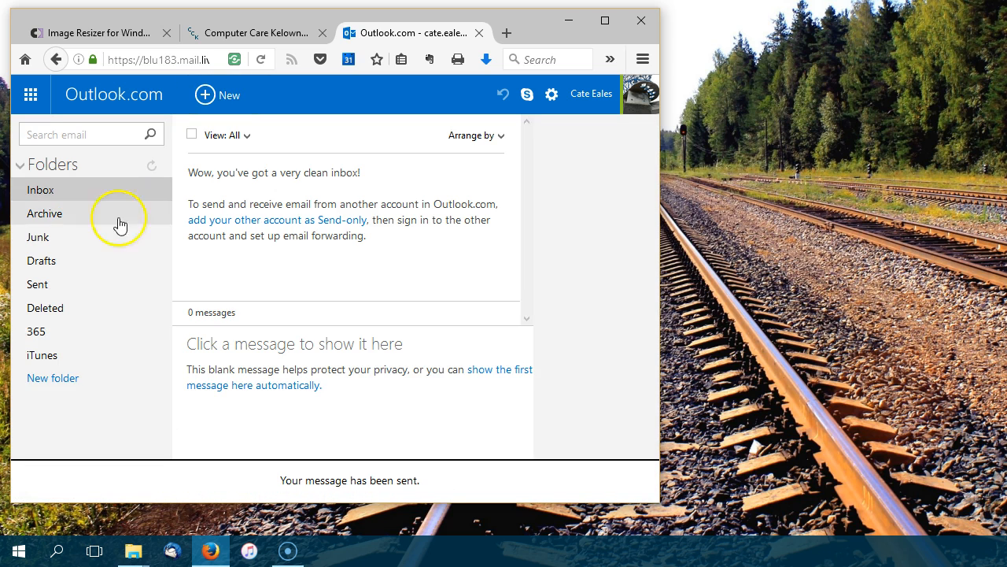
Confirm the 'nice shot' message with attachment in Sent, then view the Computer Care Kelowna site
click(37, 283)
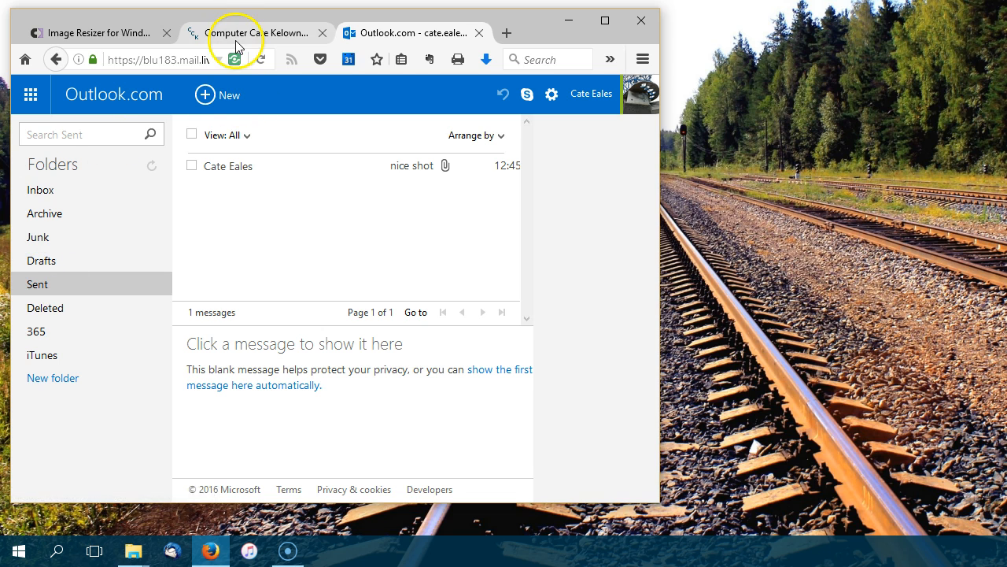
click(255, 33)
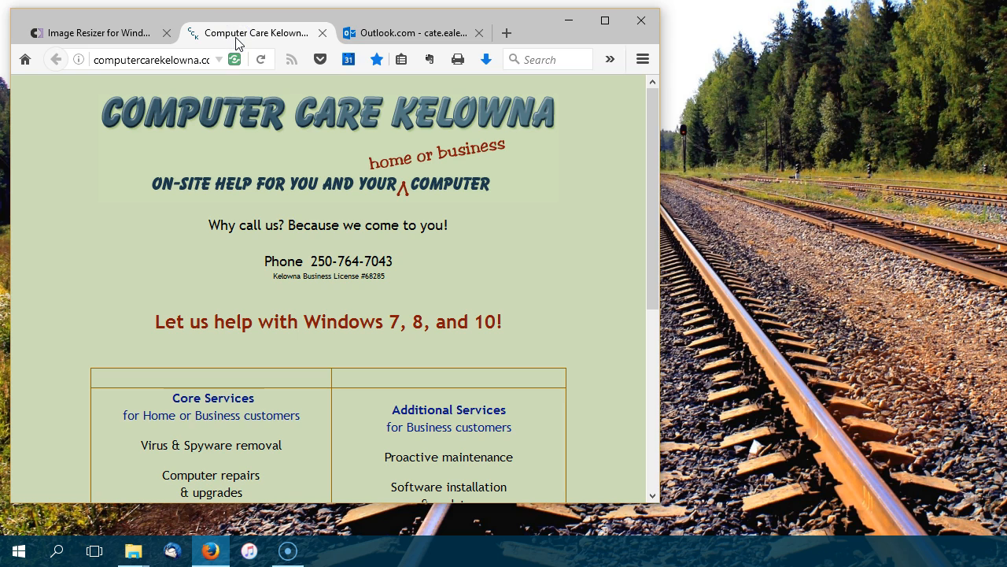